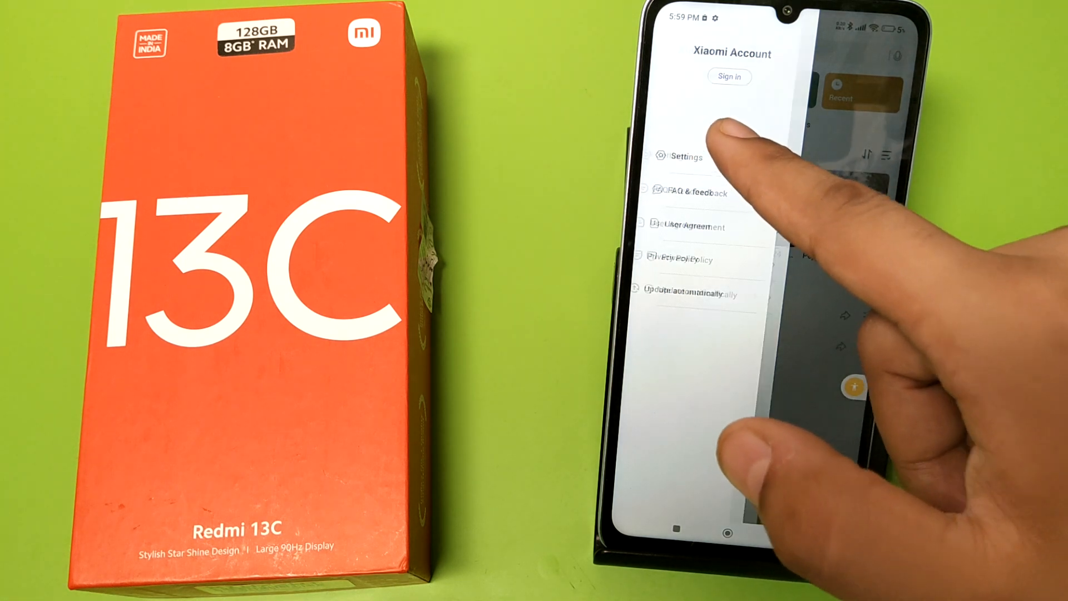
Open Mi Music's Service and settings, then its Advanced settings
{"action": "left_click", "coordinate": [685, 157]}
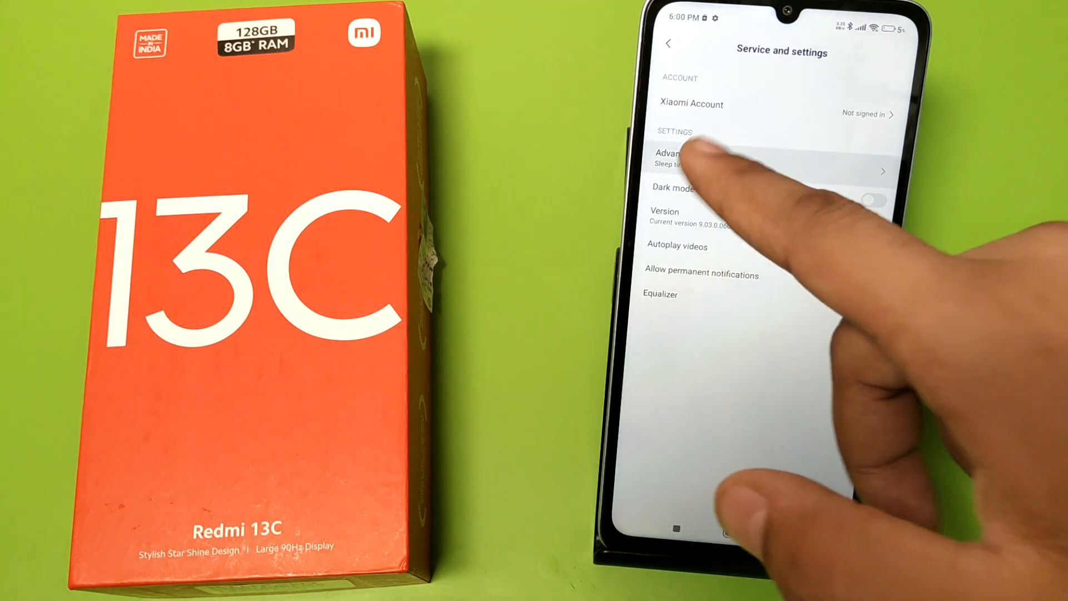
{"action": "left_click", "coordinate": [688, 157]}
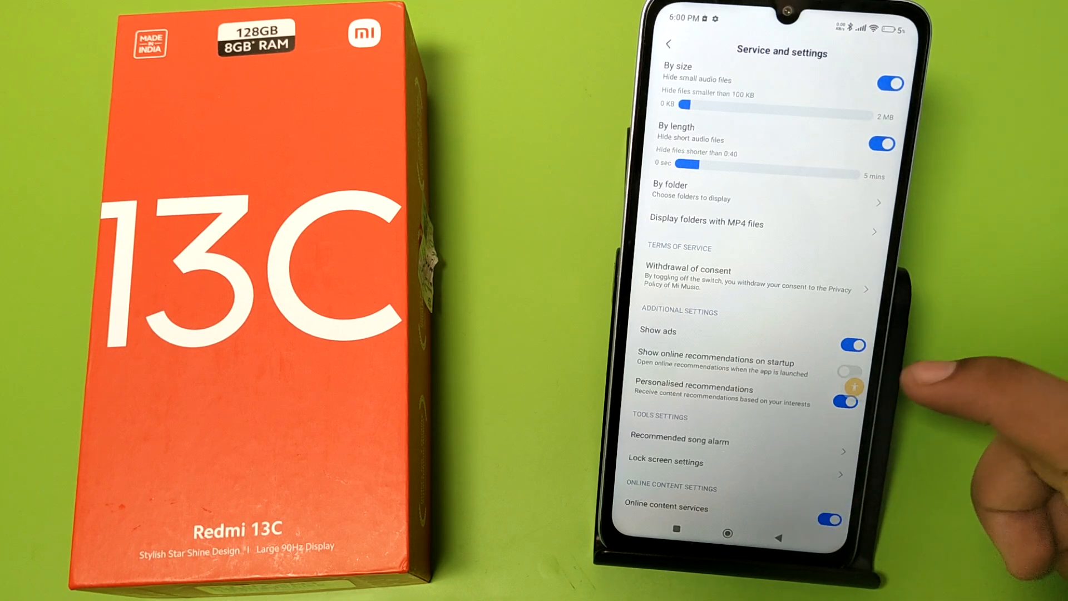
Toggle off Show ads and Personalised recommendations
{"action": "left_click", "coordinate": [852, 345]}
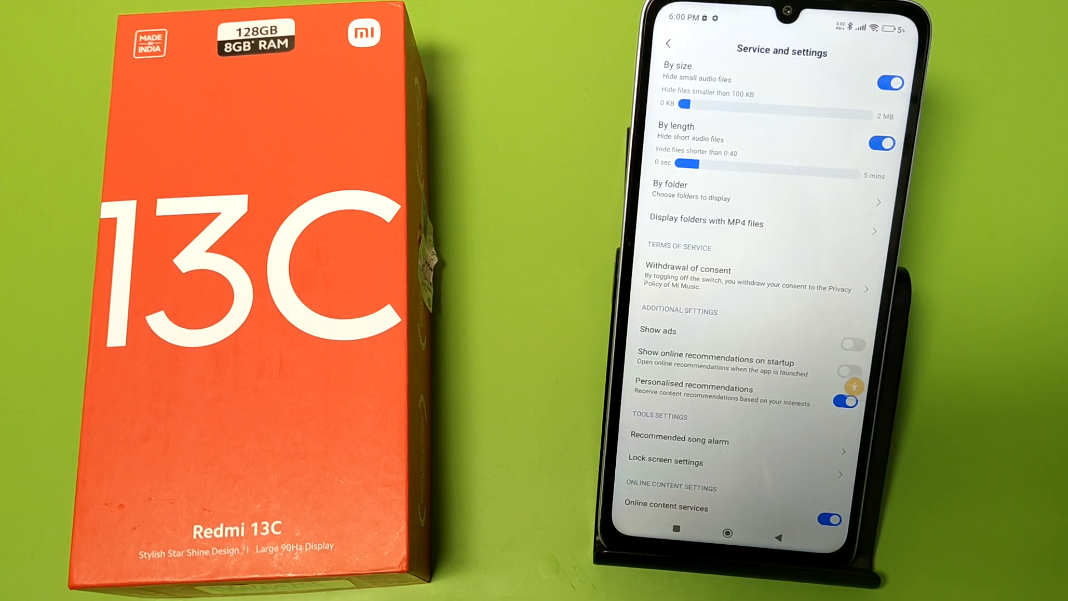
{"action": "left_click", "coordinate": [846, 401]}
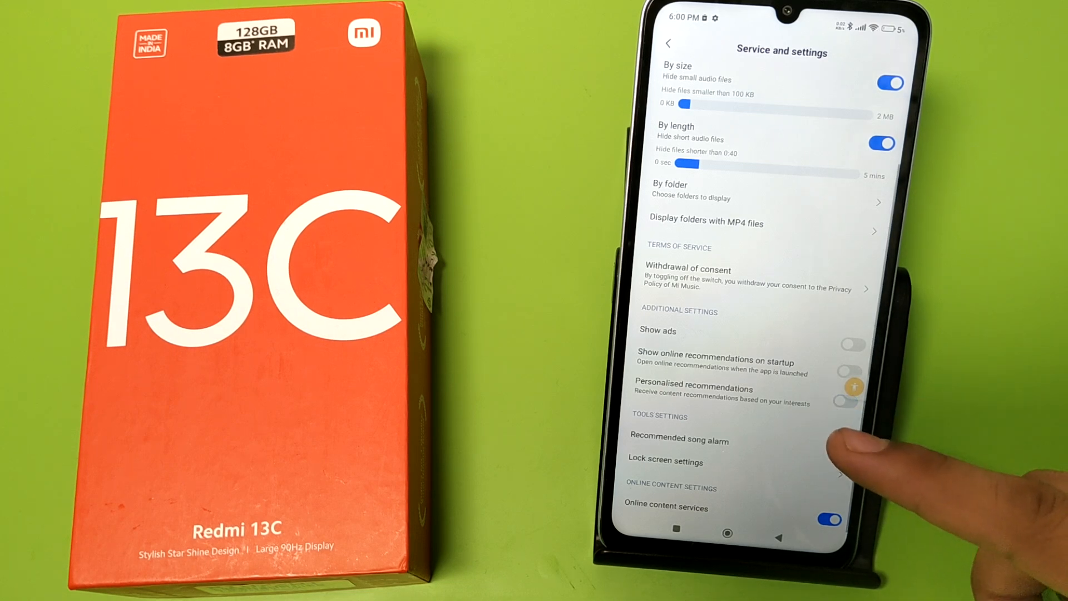